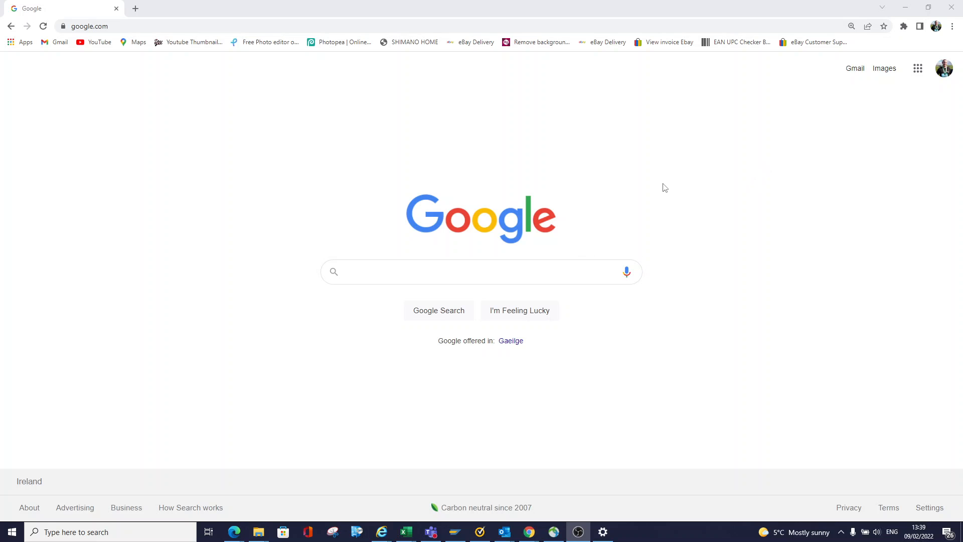
mouse_move(683, 536)
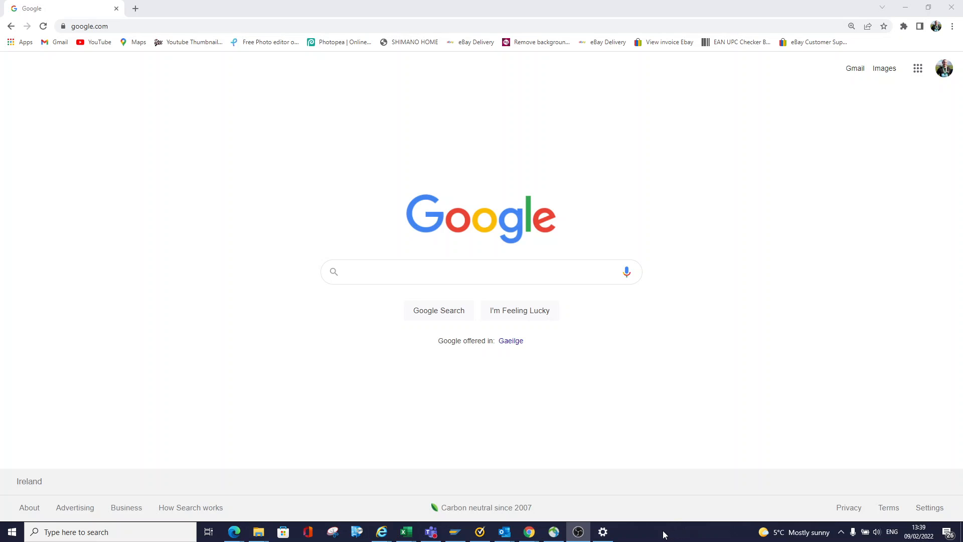
mouse_move(681, 536)
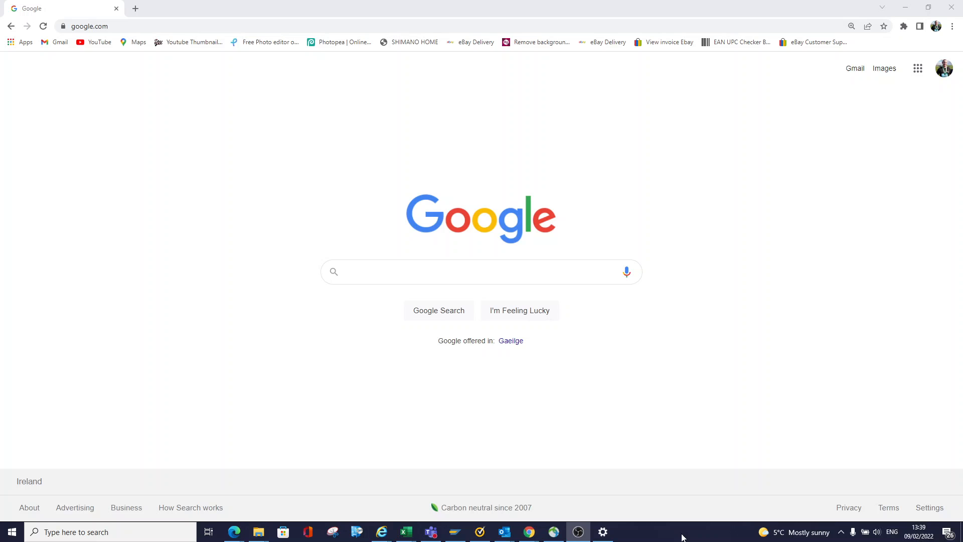
mouse_move(658, 531)
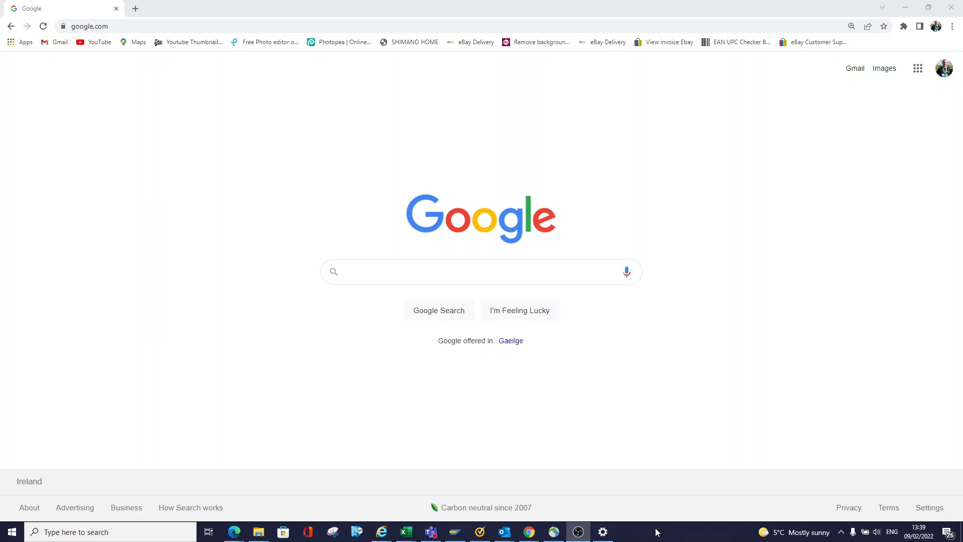
mouse_move(681, 295)
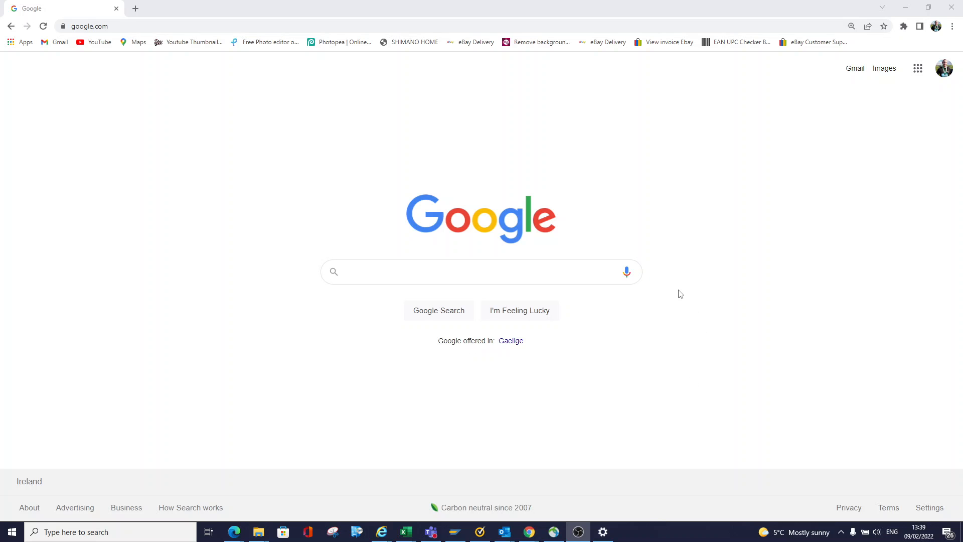
mouse_move(655, 530)
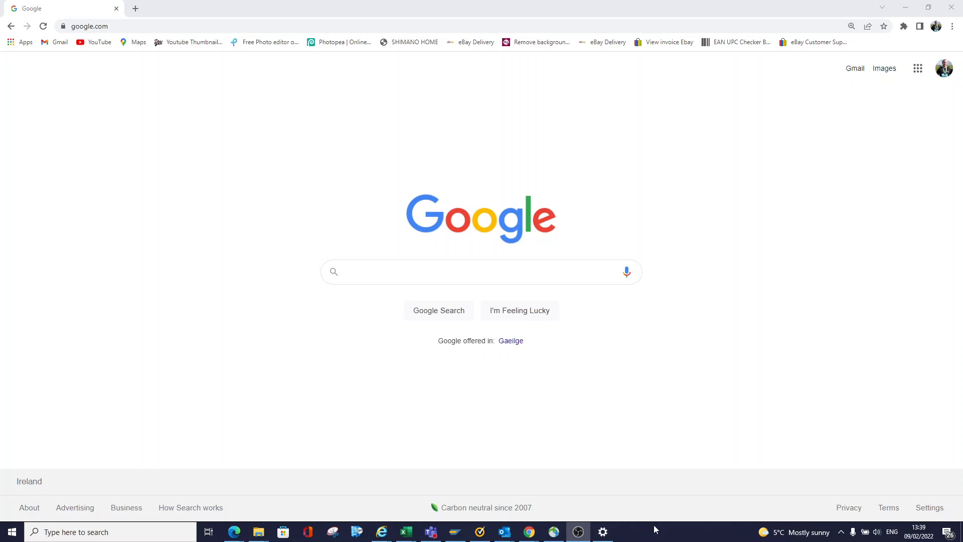
- Open Taskbar settings from the taskbar's right-click menu
right_click(655, 530)
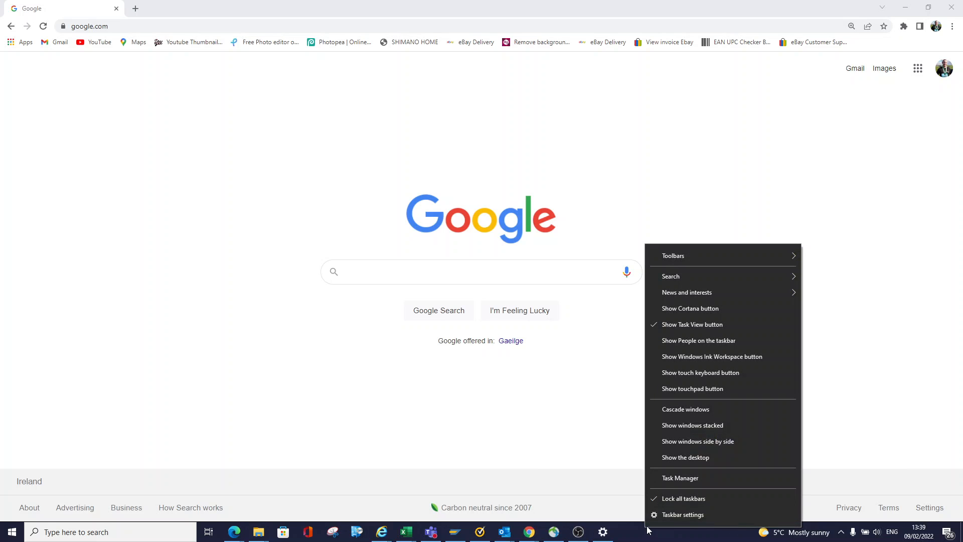
mouse_move(682, 514)
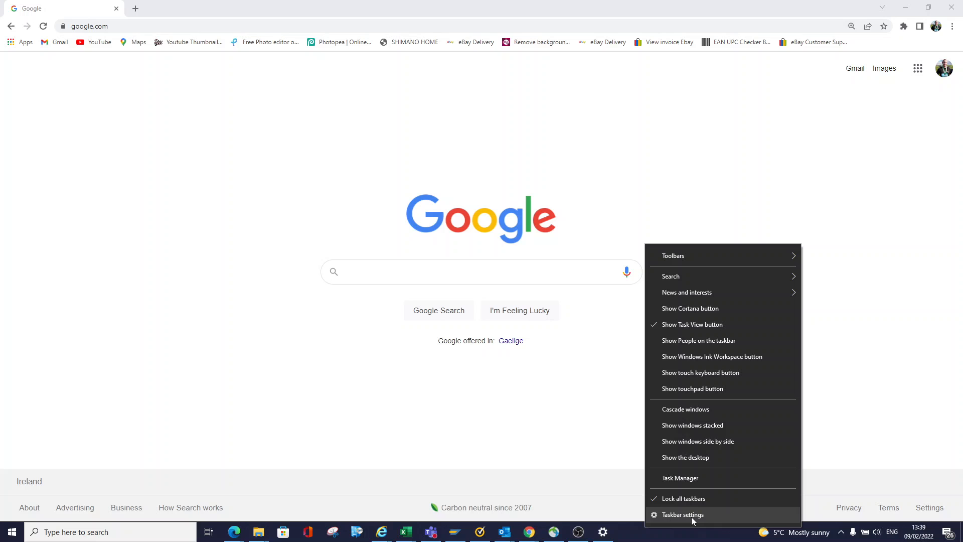
click(683, 515)
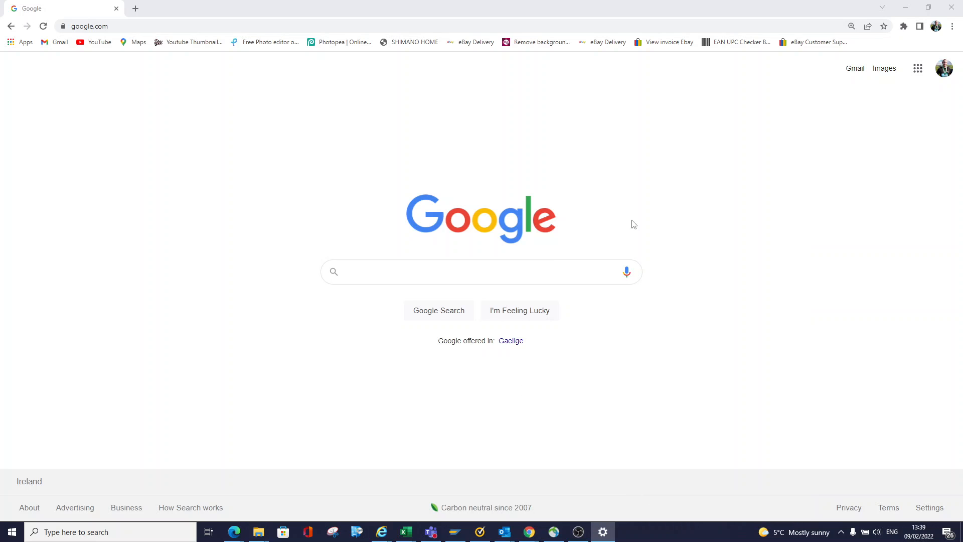
click(603, 532)
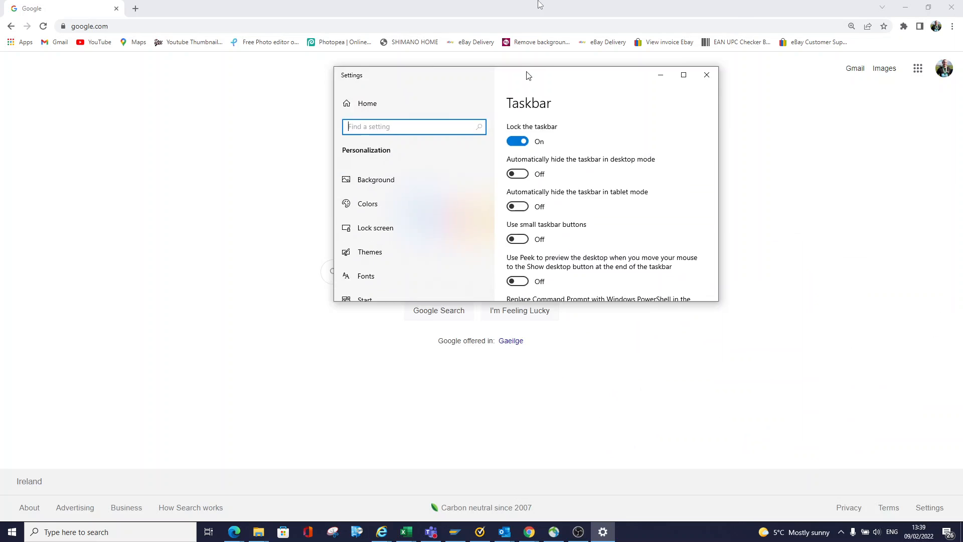
- Maximize Settings and toggle 'Automatically hide the taskbar in desktop mode' on, then off
click(684, 74)
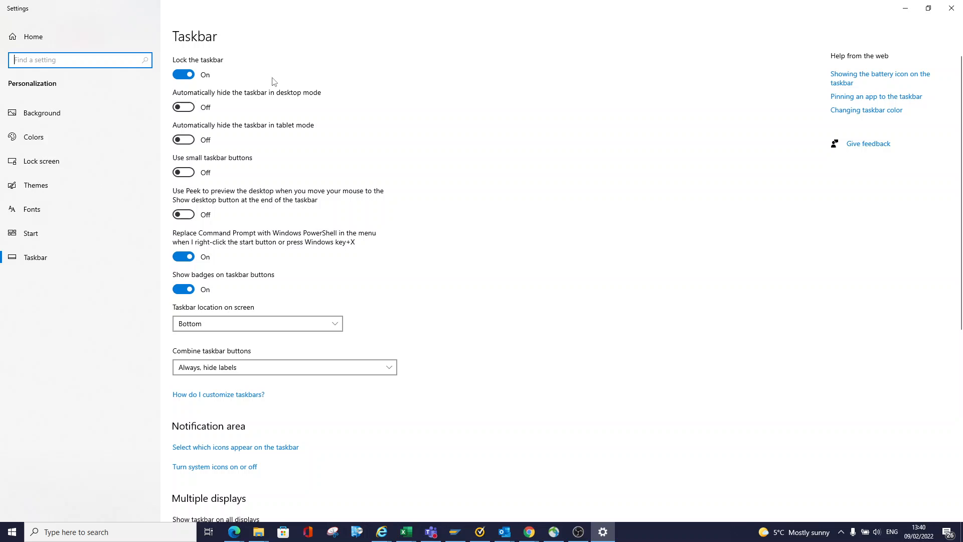
mouse_move(205, 98)
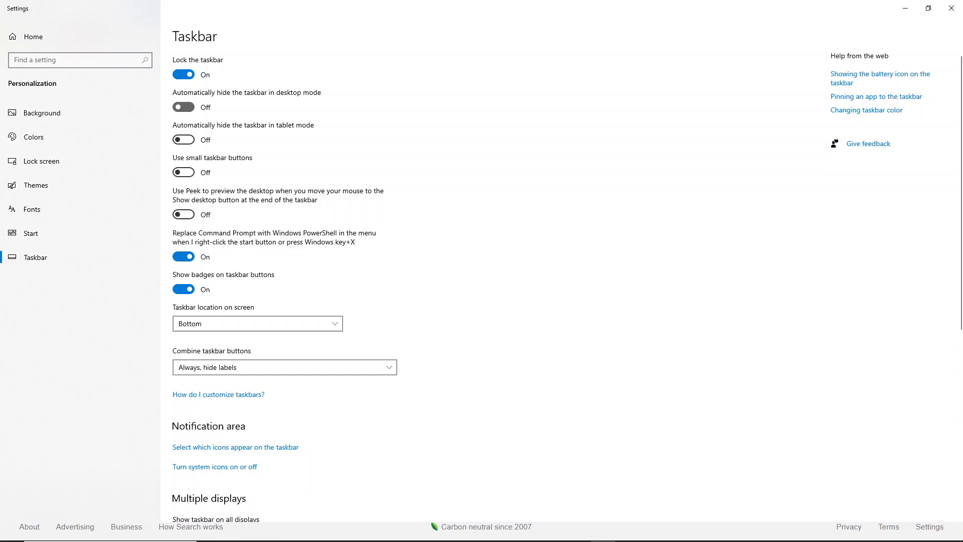
click(184, 107)
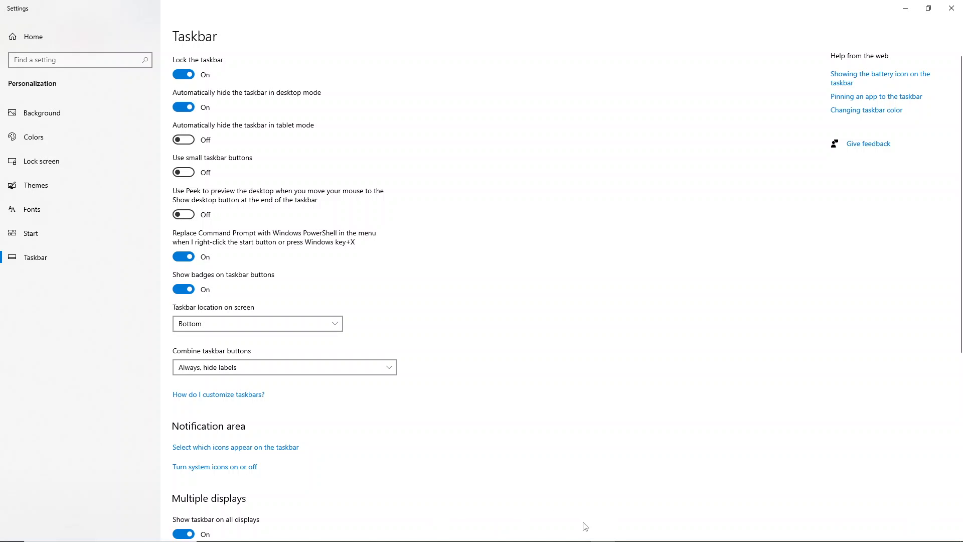
mouse_move(504, 491)
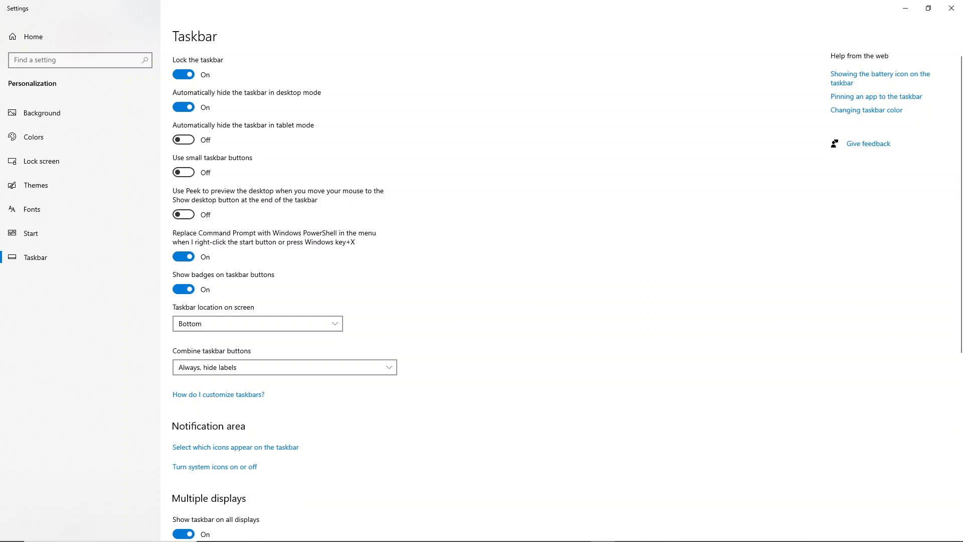
mouse_move(536, 479)
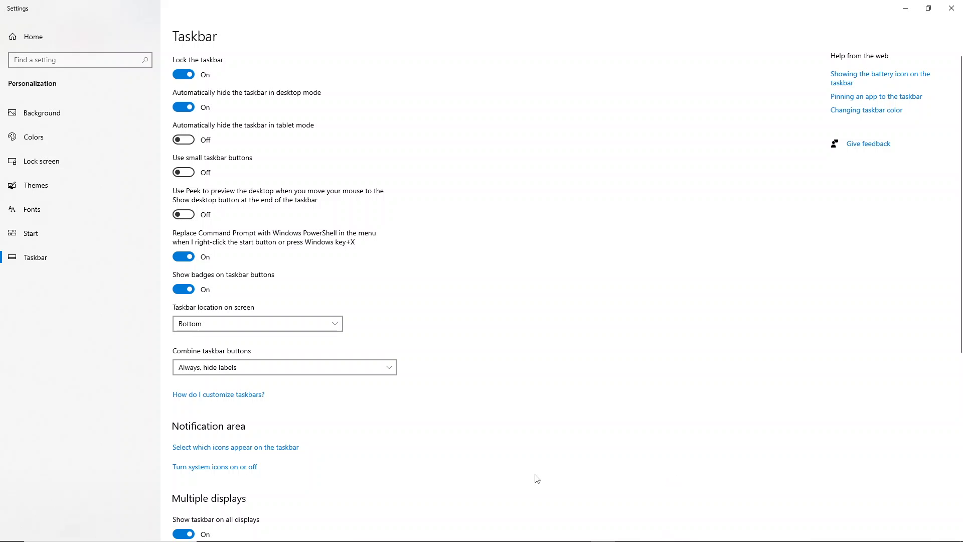
mouse_move(22, 524)
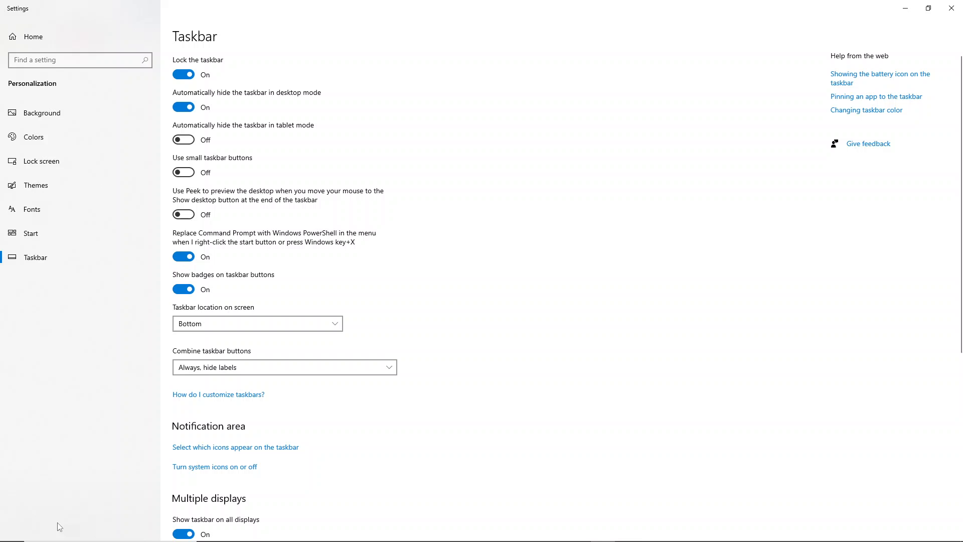
mouse_move(389, 345)
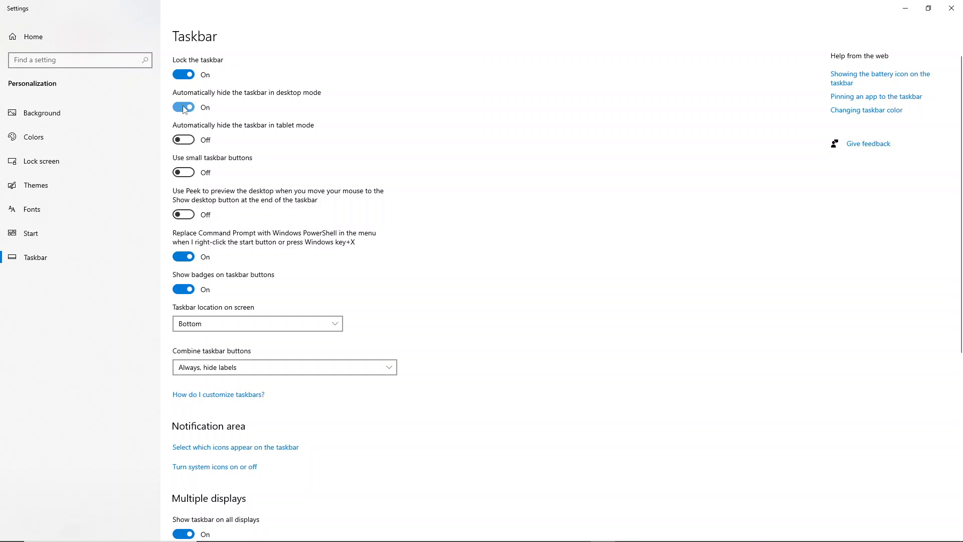
click(183, 107)
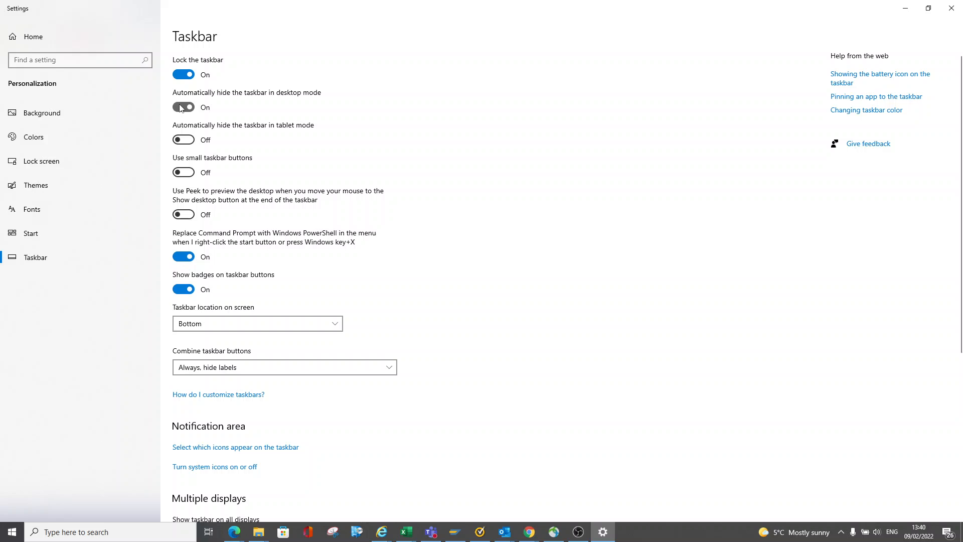
click(184, 107)
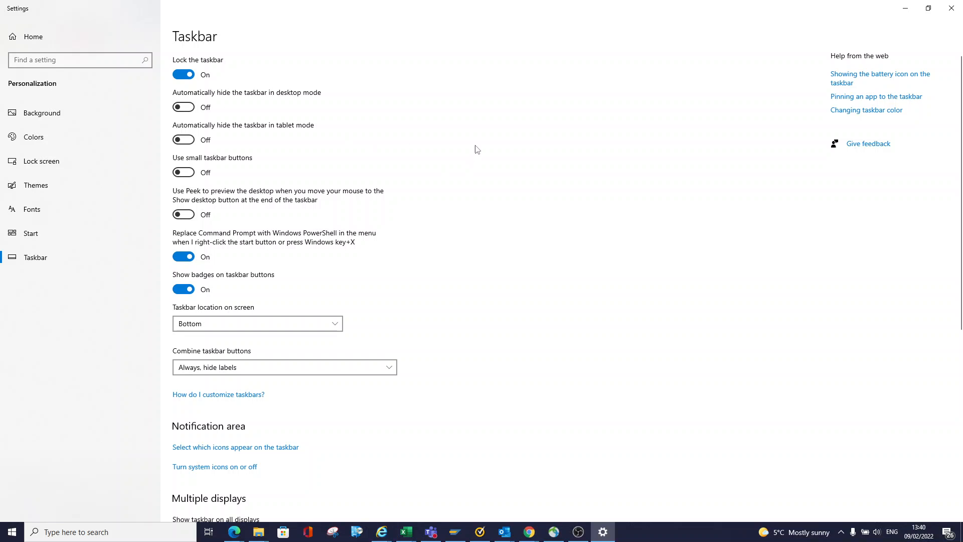
mouse_move(380, 407)
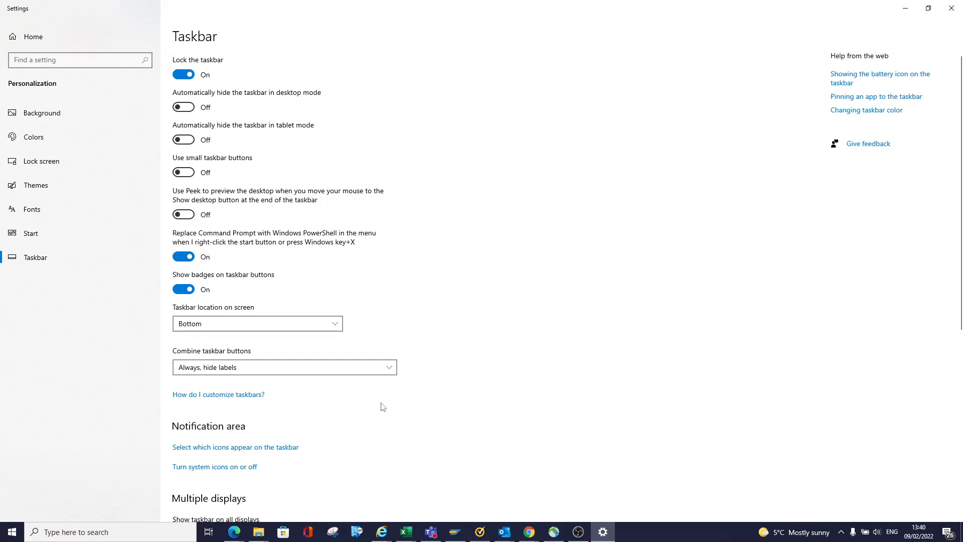
- Scroll to Multiple displays and toggle 'Show taskbar on all displays' off, then on
scroll(down, 3)
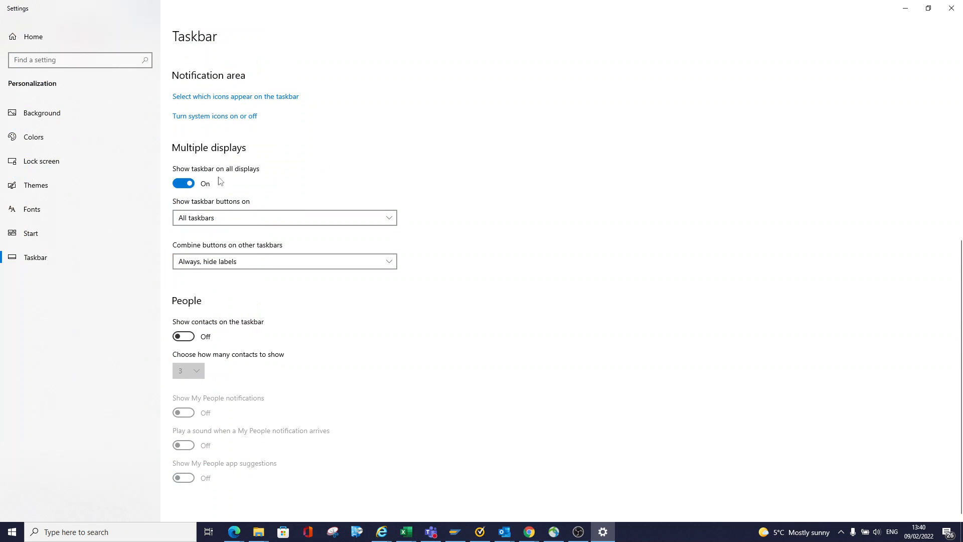
mouse_move(256, 178)
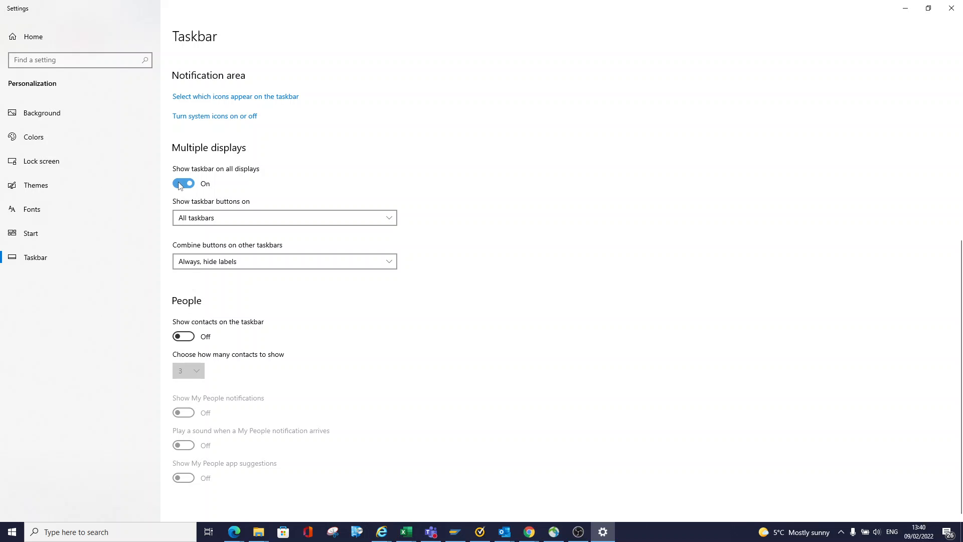
click(183, 183)
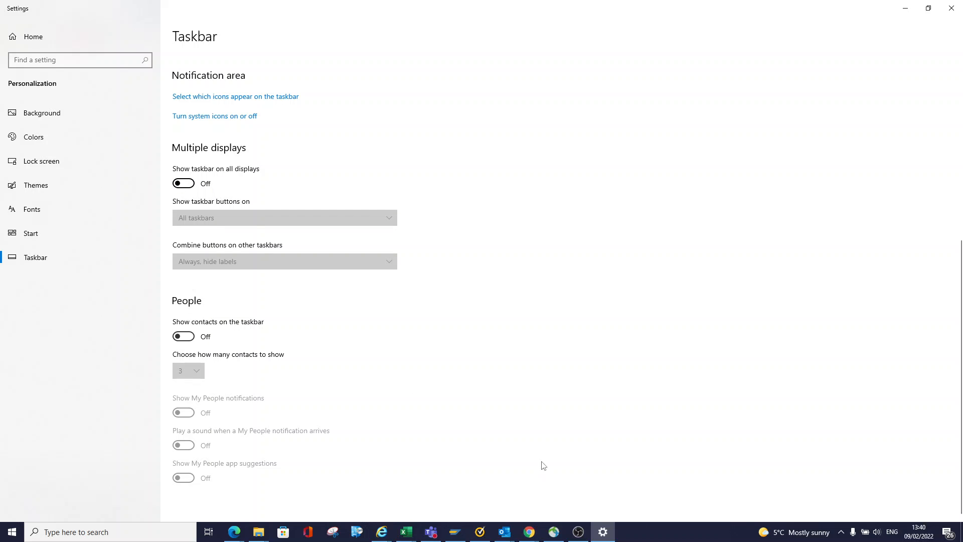
mouse_move(508, 359)
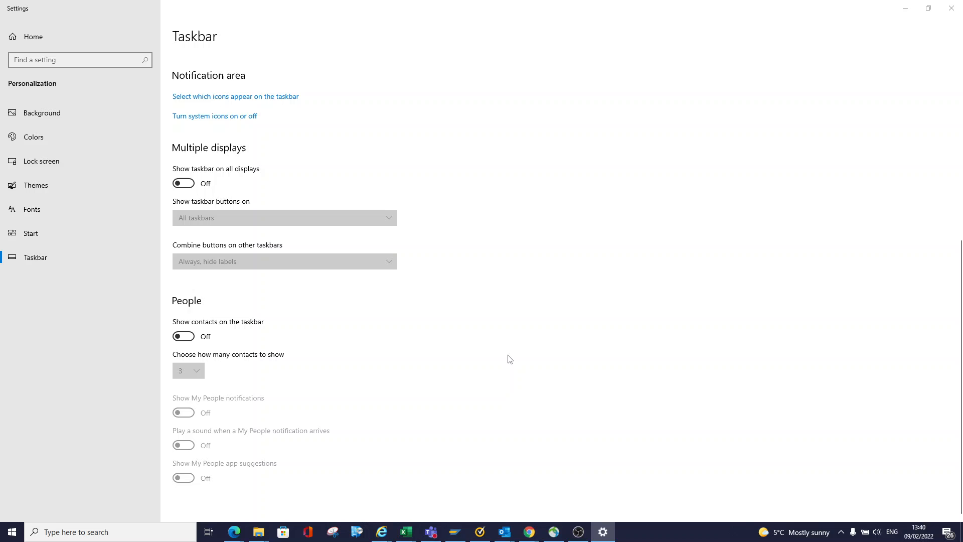
mouse_move(427, 277)
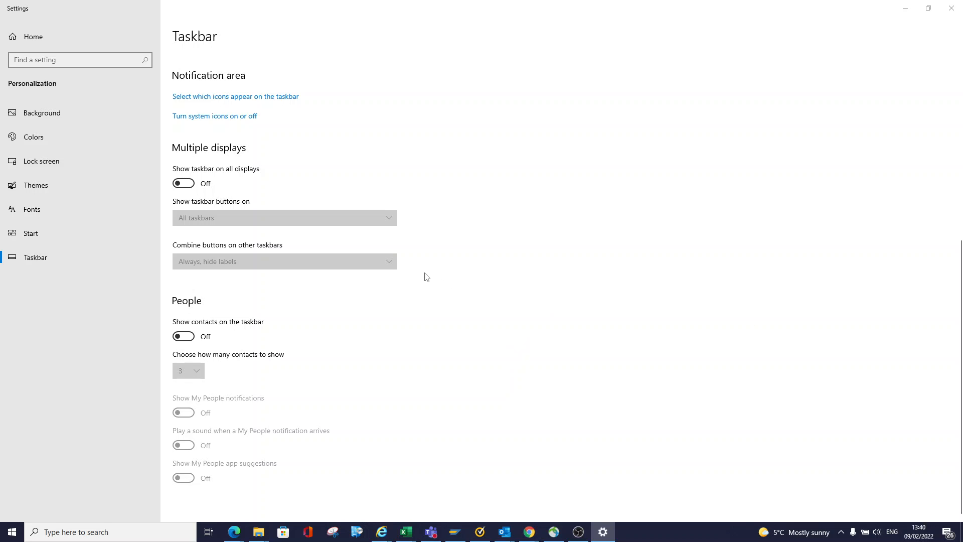
click(183, 183)
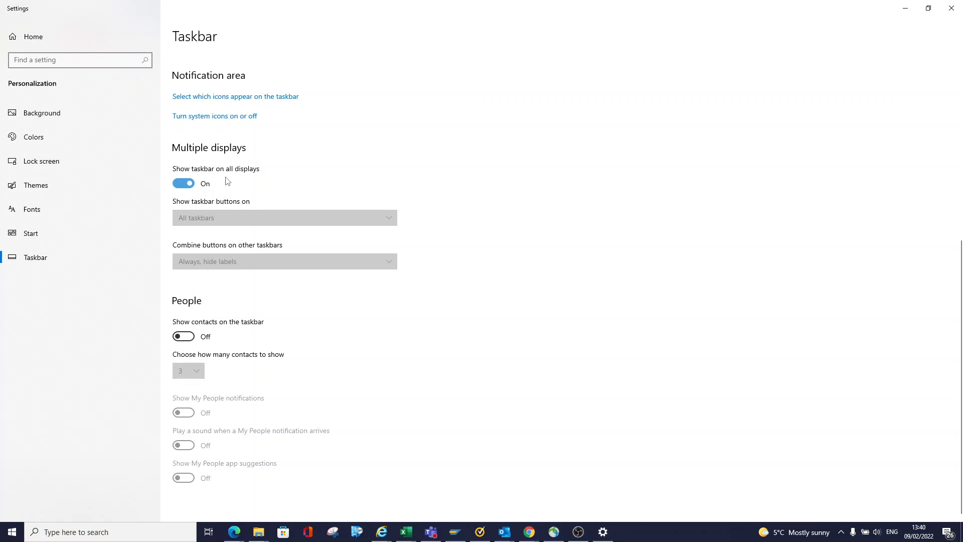
mouse_move(486, 216)
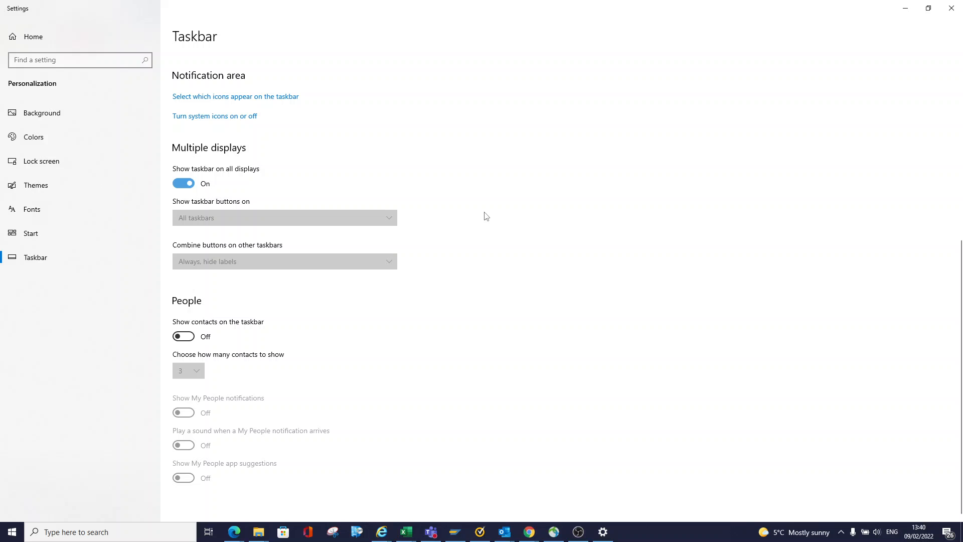
mouse_move(529, 263)
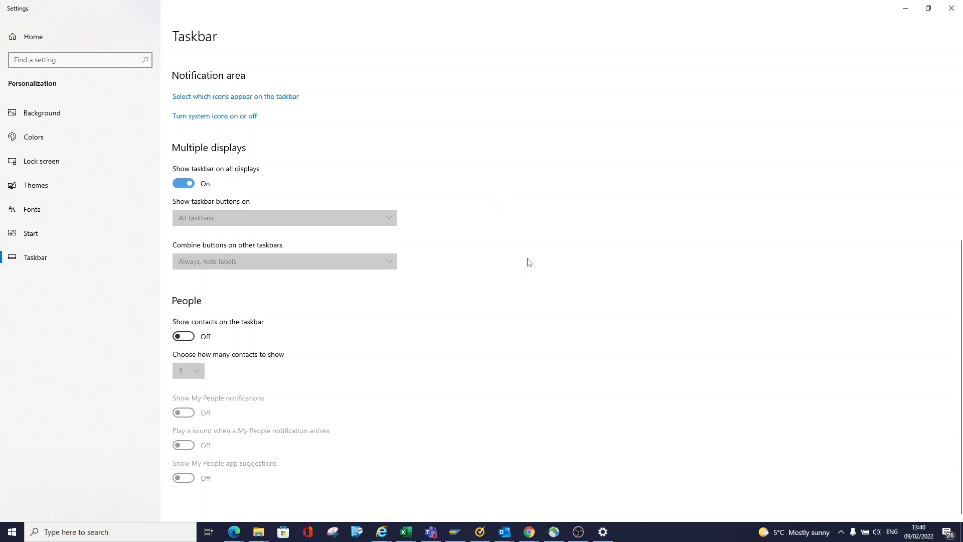
mouse_move(532, 189)
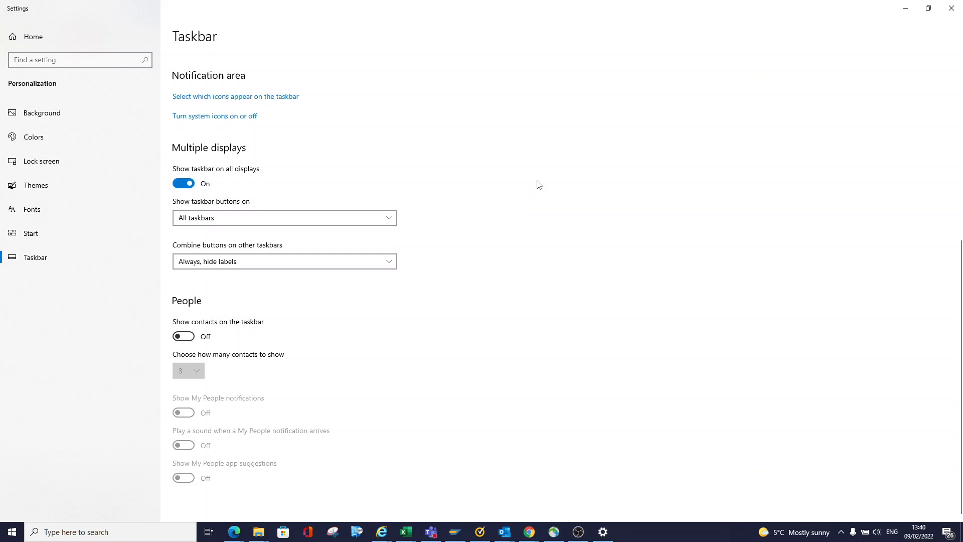
mouse_move(607, 178)
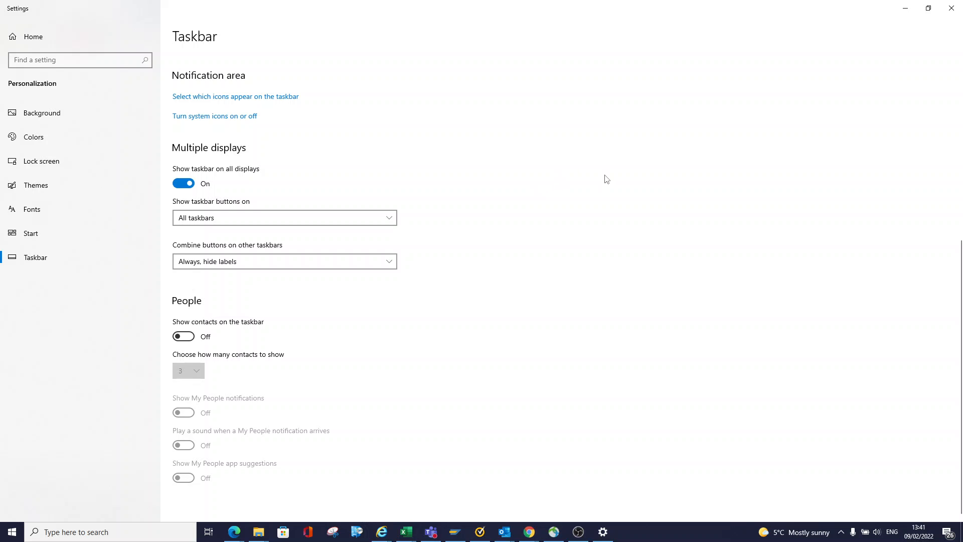